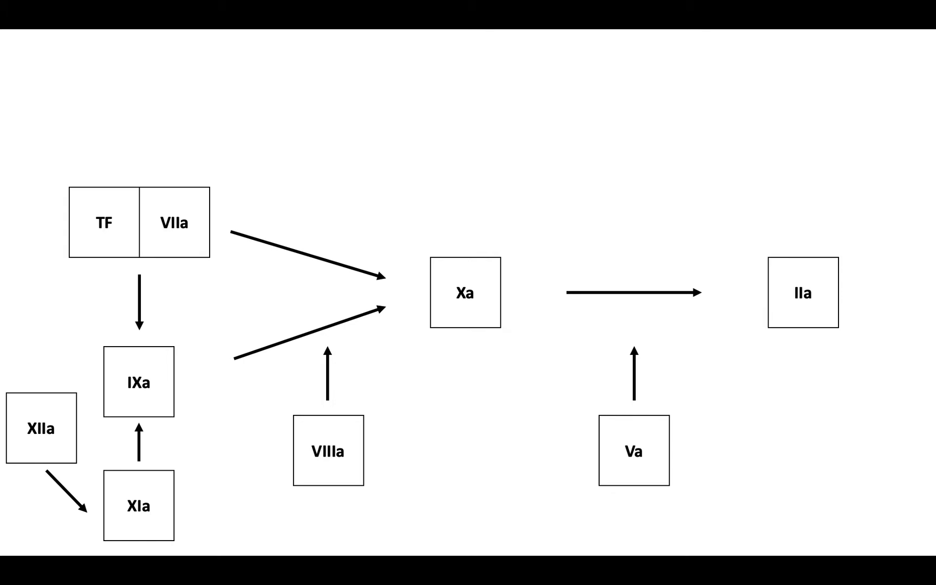
Step: Advance past the cascade overview to the II-to-IIa slide and trigger the red dashed Prothrombin highlight
{"action": "left_click", "coordinate": [801, 293]}
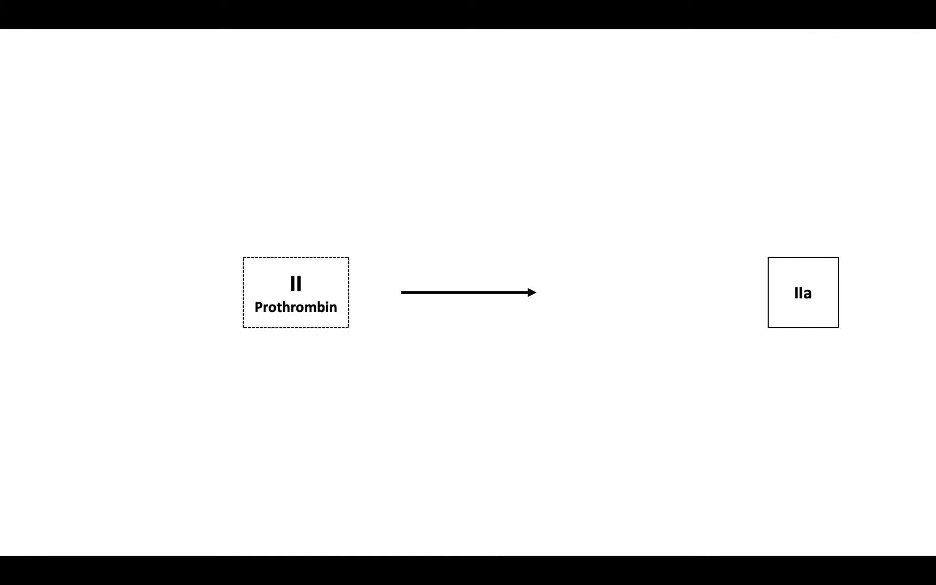
{"action": "left_click", "coordinate": [295, 292]}
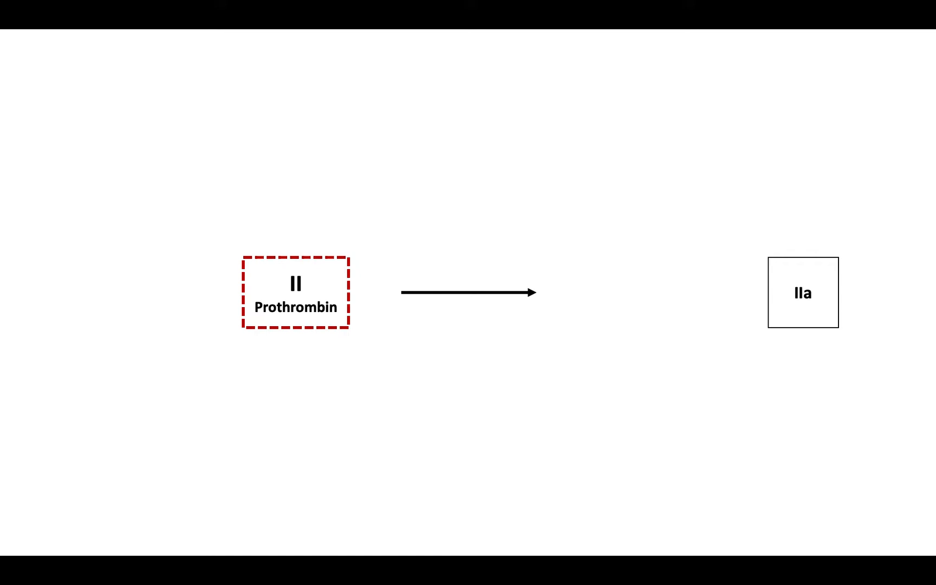